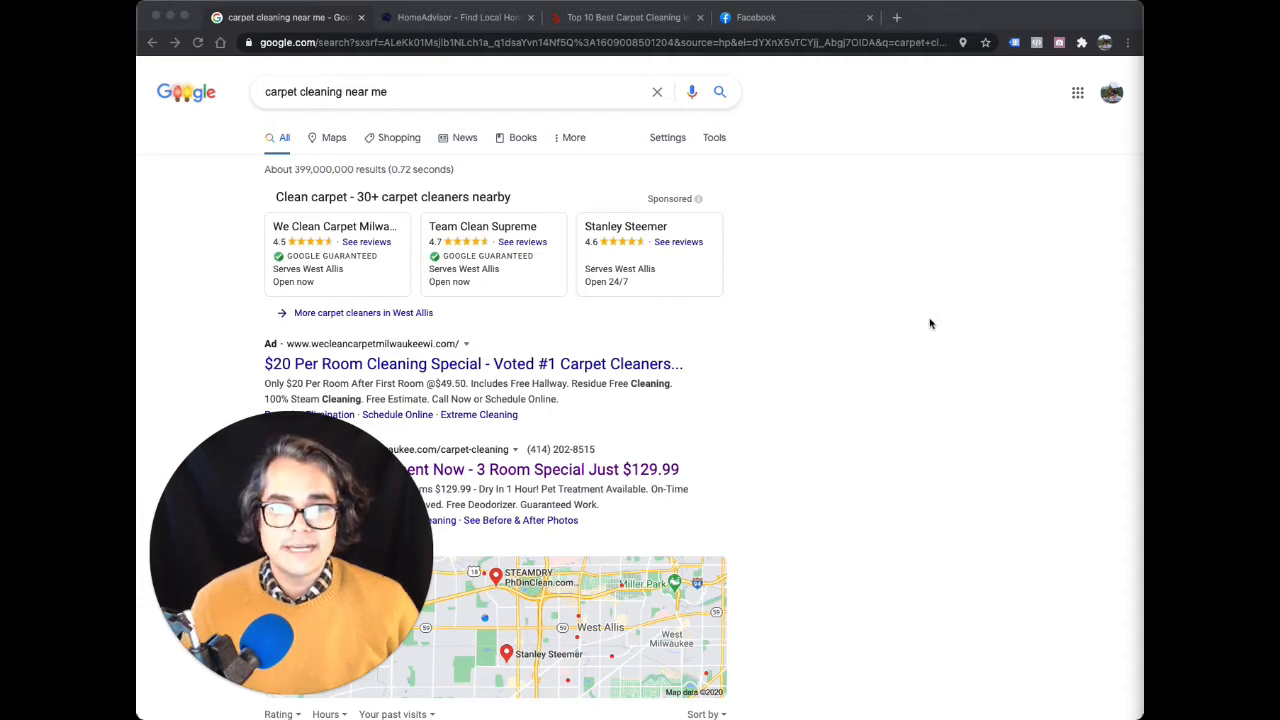
pyautogui.moveTo(816, 358)
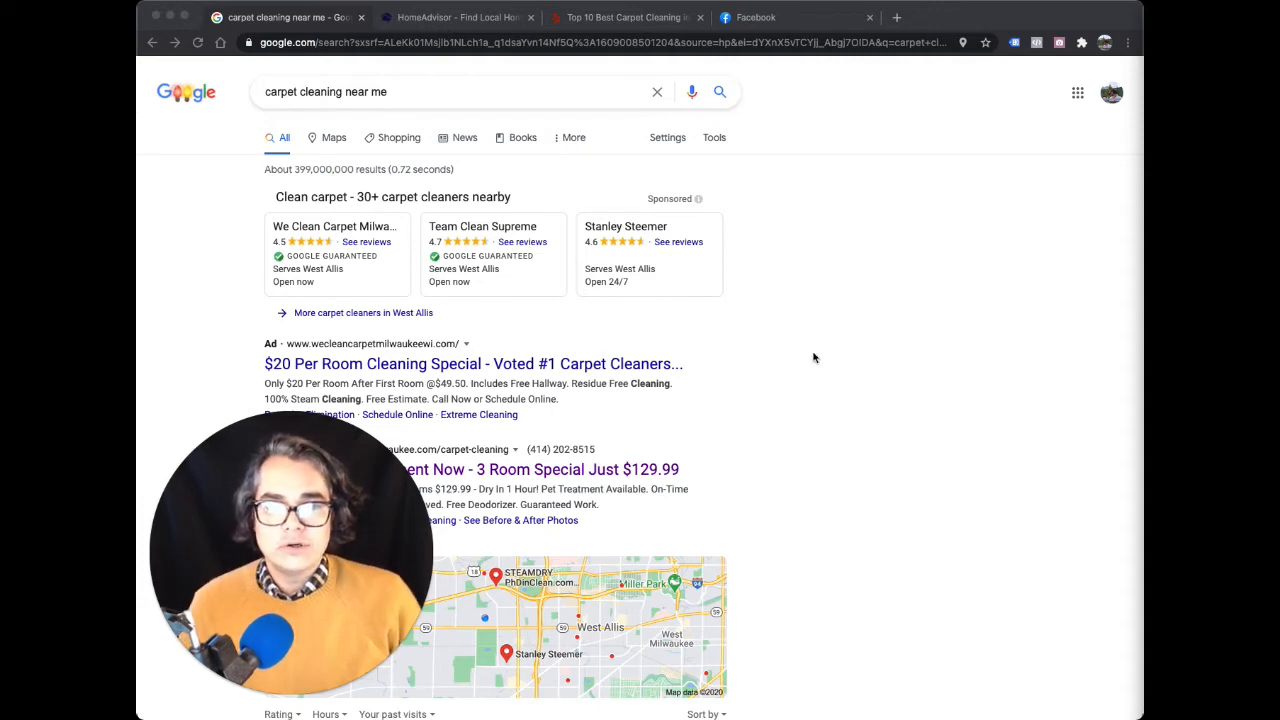
# Scroll through the current results, then bring up the HomeAdvisor home page for finding local pros.
pyautogui.scroll(-3)
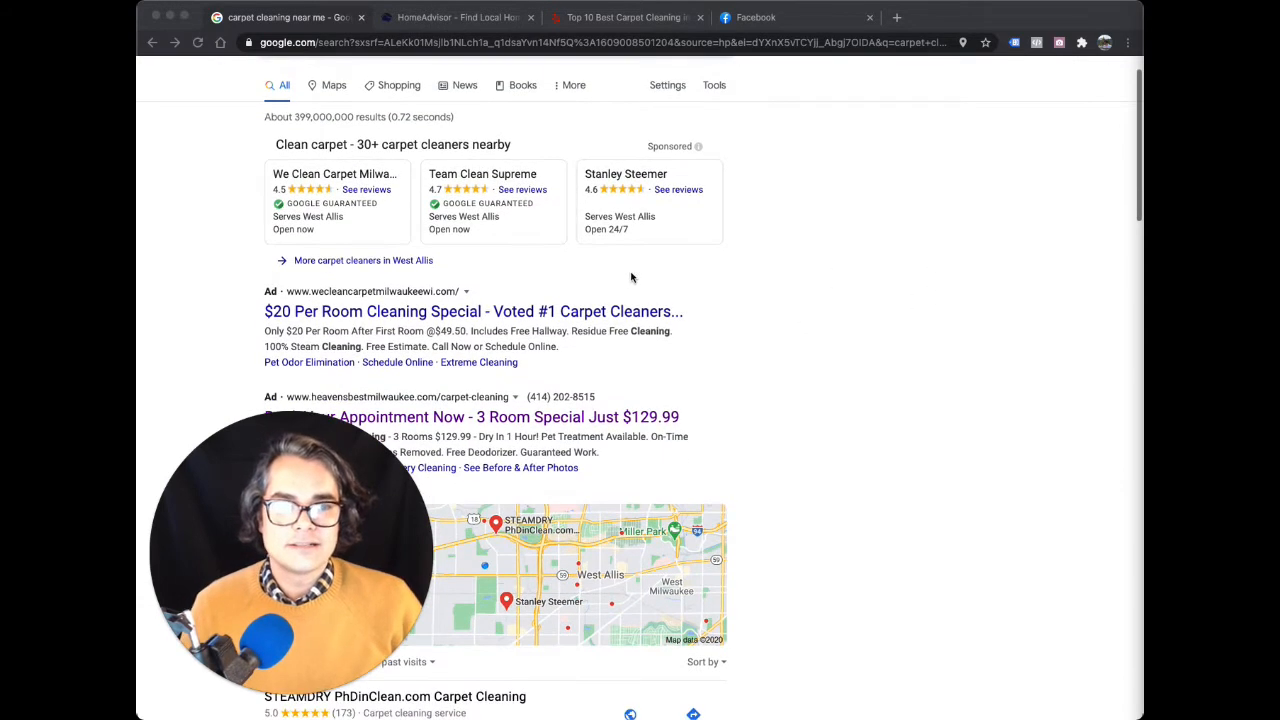
pyautogui.scroll(-3)
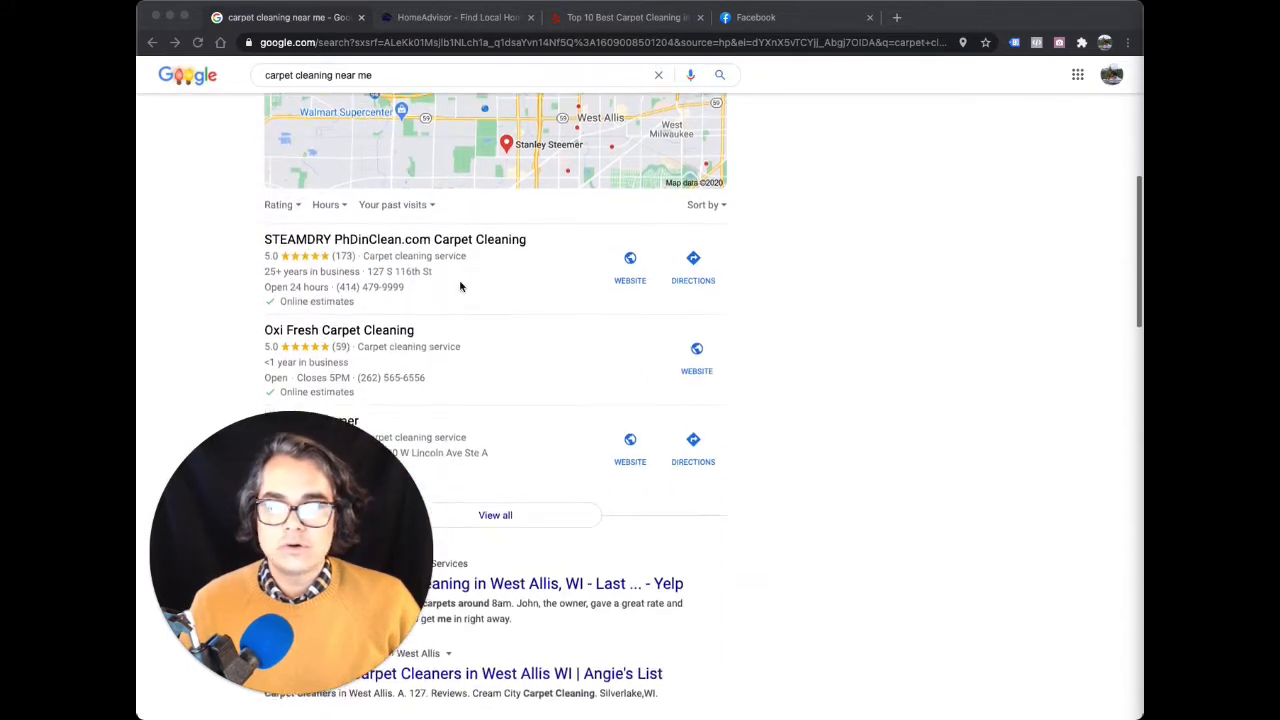
pyautogui.scroll(-3)
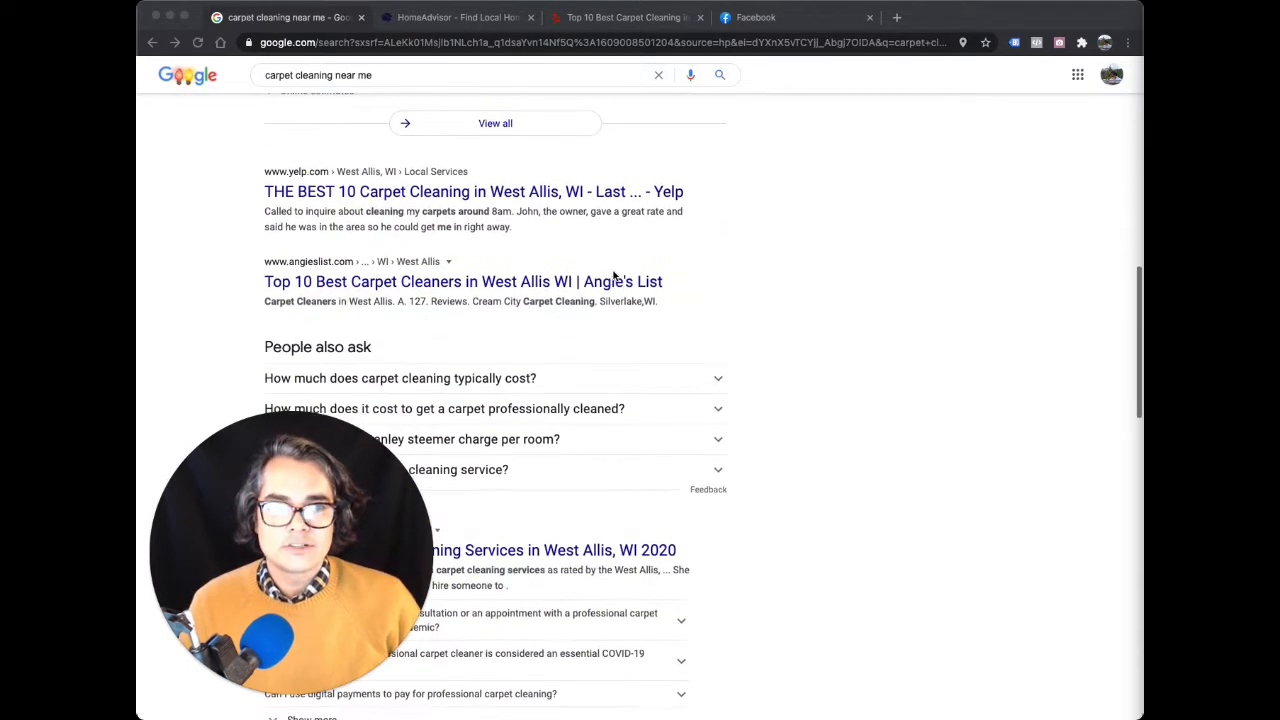
pyautogui.scroll(-3)
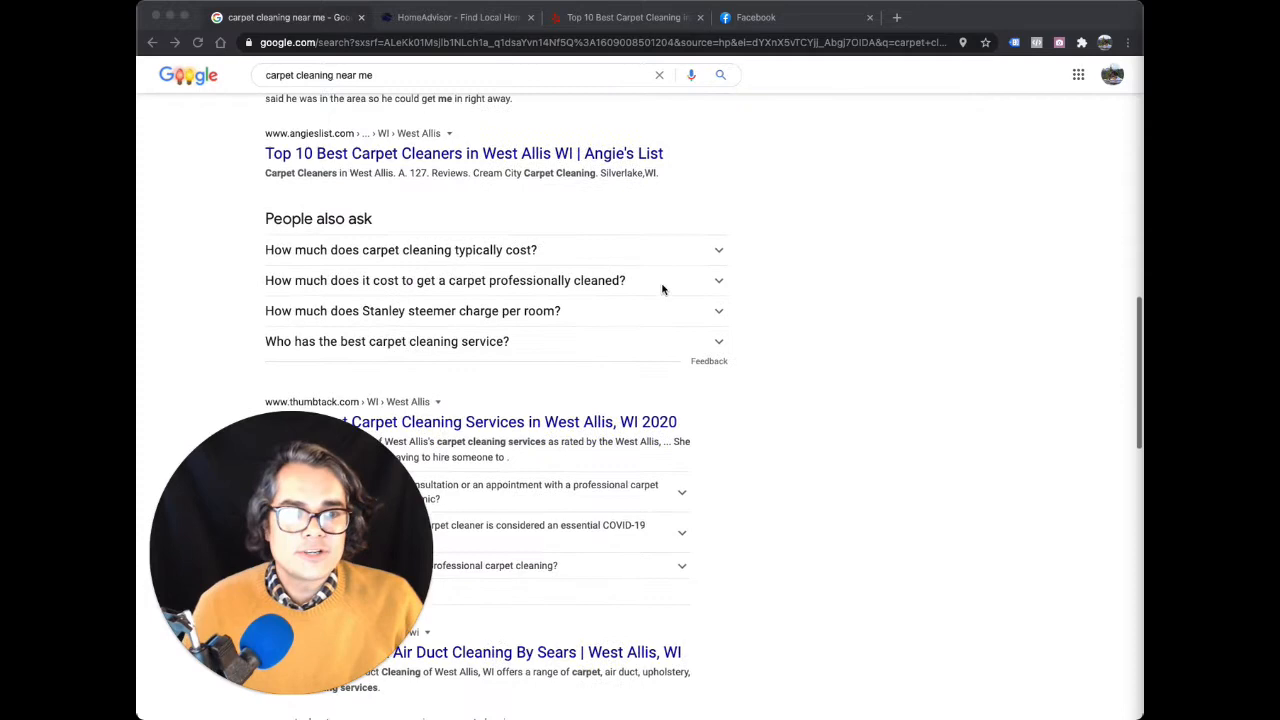
pyautogui.scroll(-3)
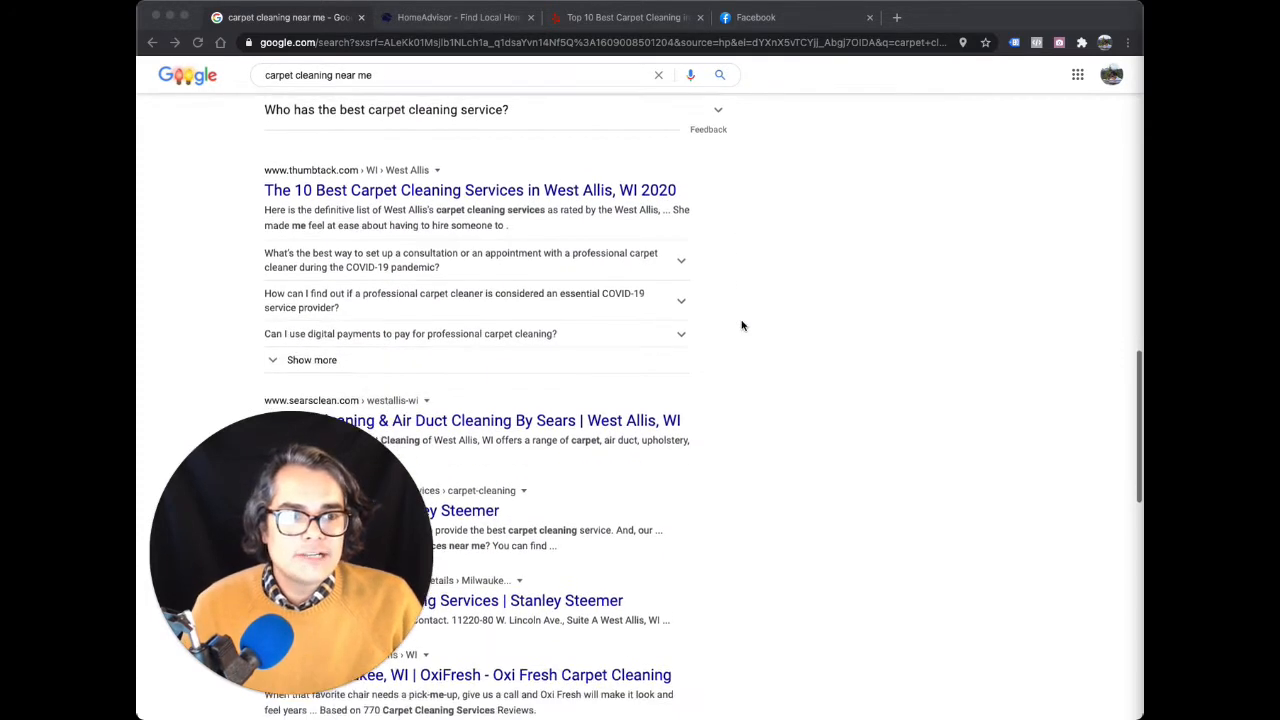
pyautogui.scroll(-3)
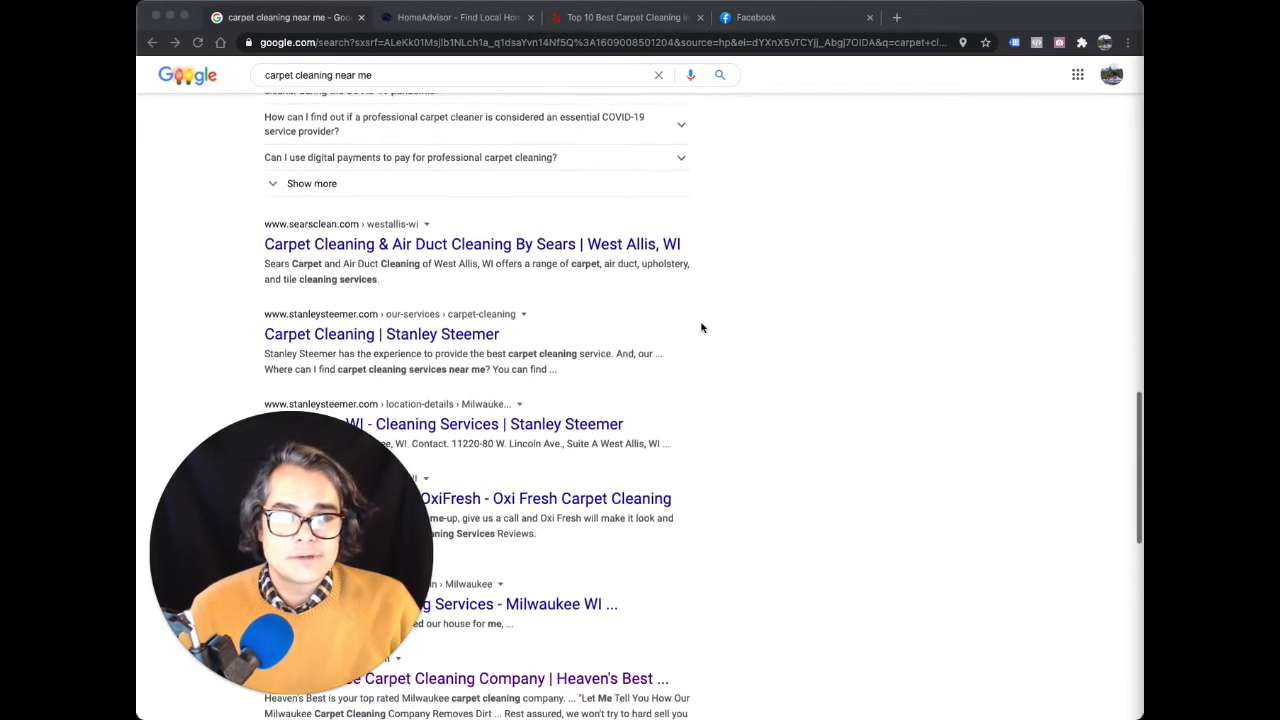
pyautogui.scroll(-3)
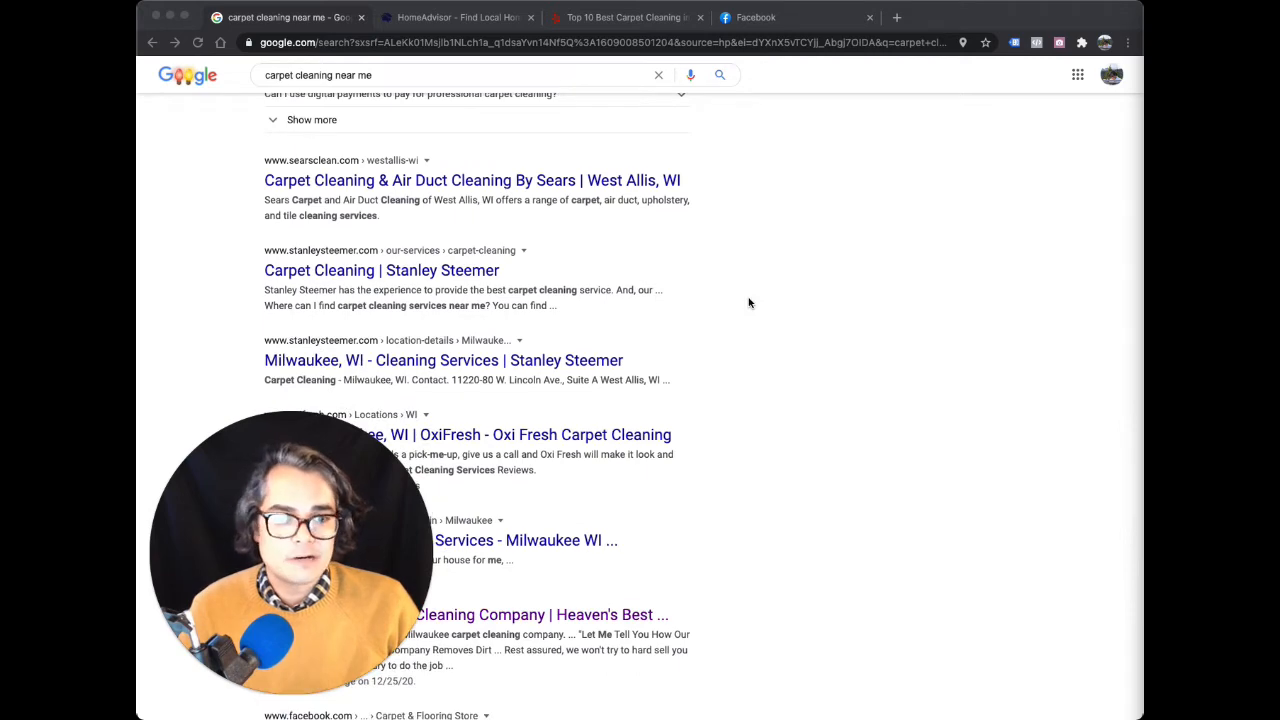
pyautogui.scroll(-3)
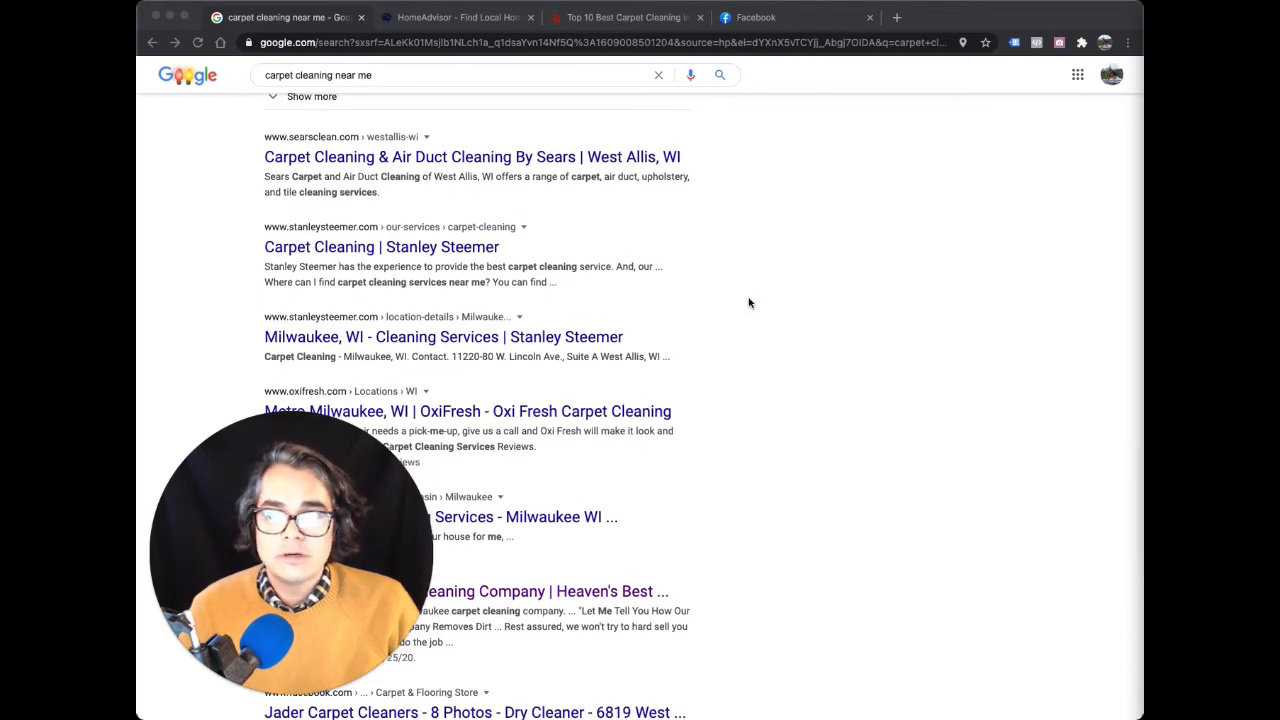
pyautogui.scroll(-3)
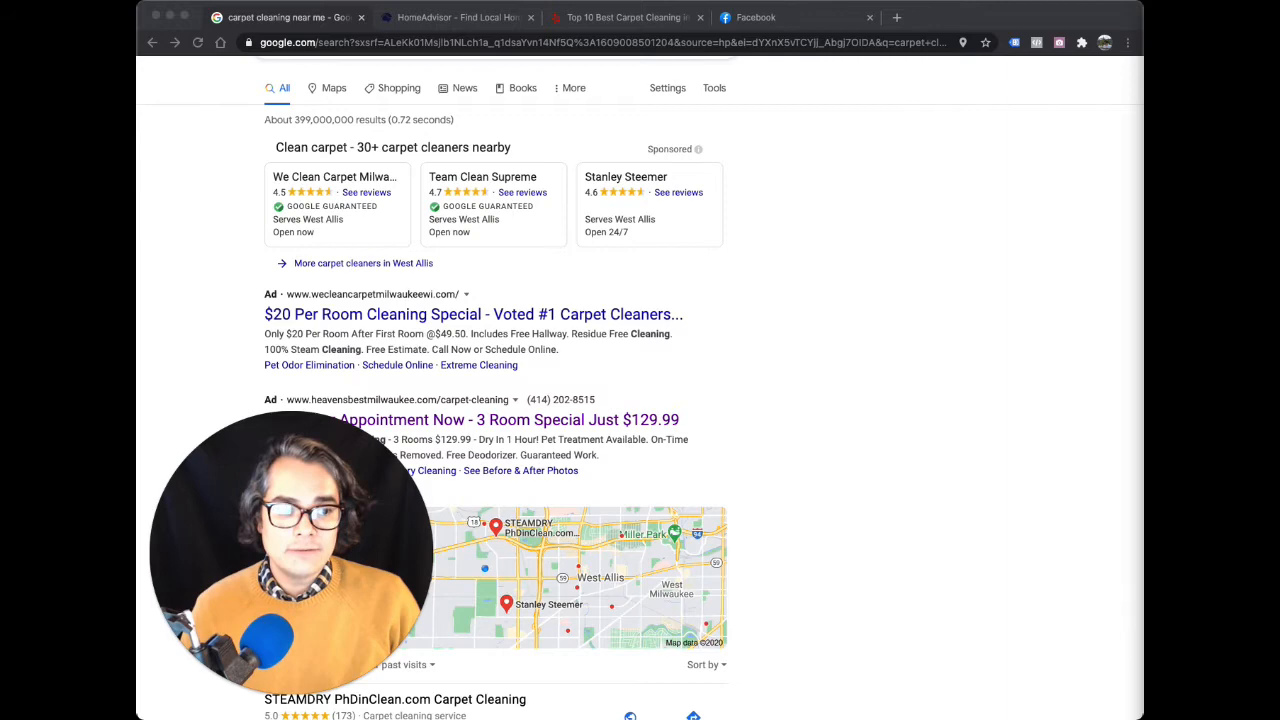
pyautogui.moveTo(880, 318)
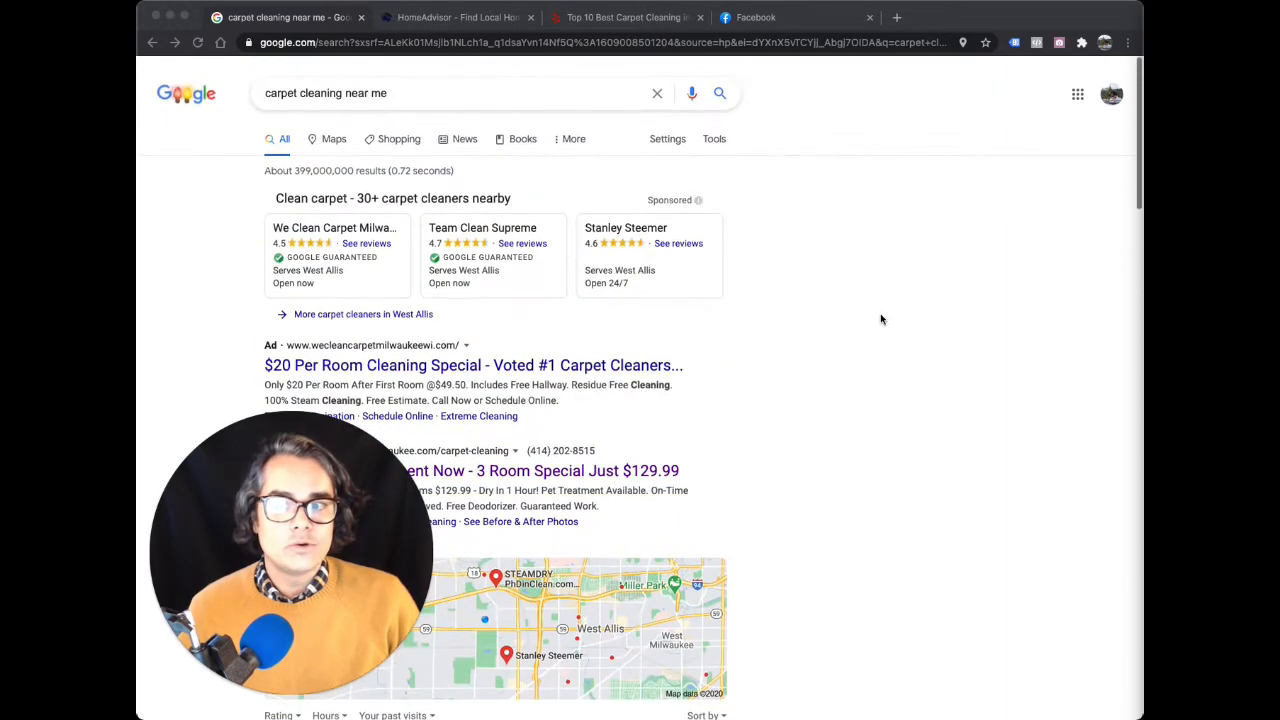
pyautogui.scroll(-3)
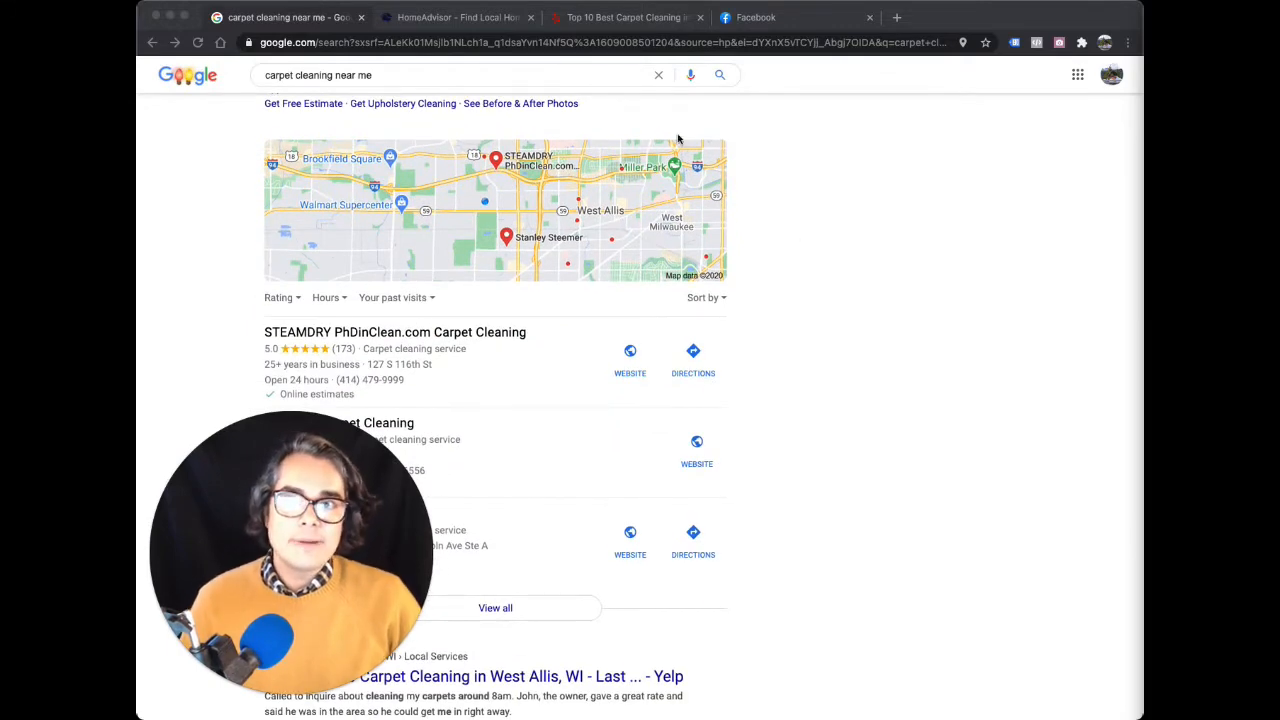
pyautogui.click(458, 16)
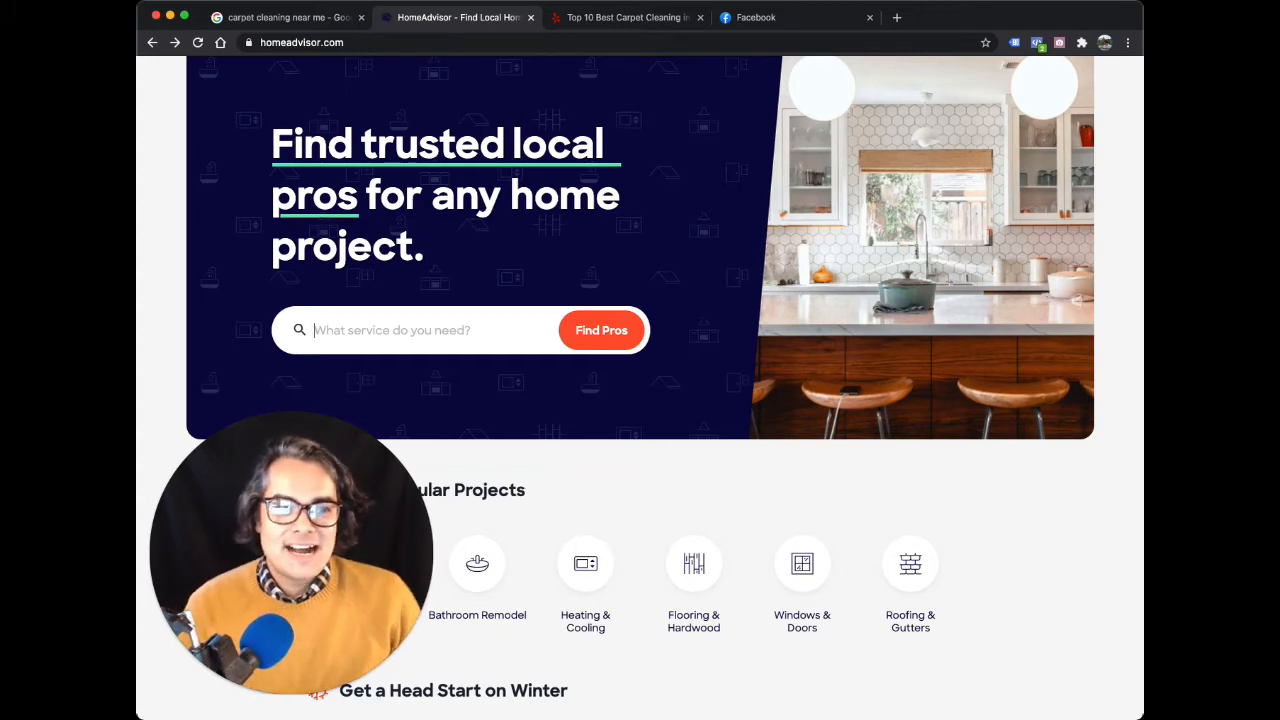
pyautogui.click(624, 16)
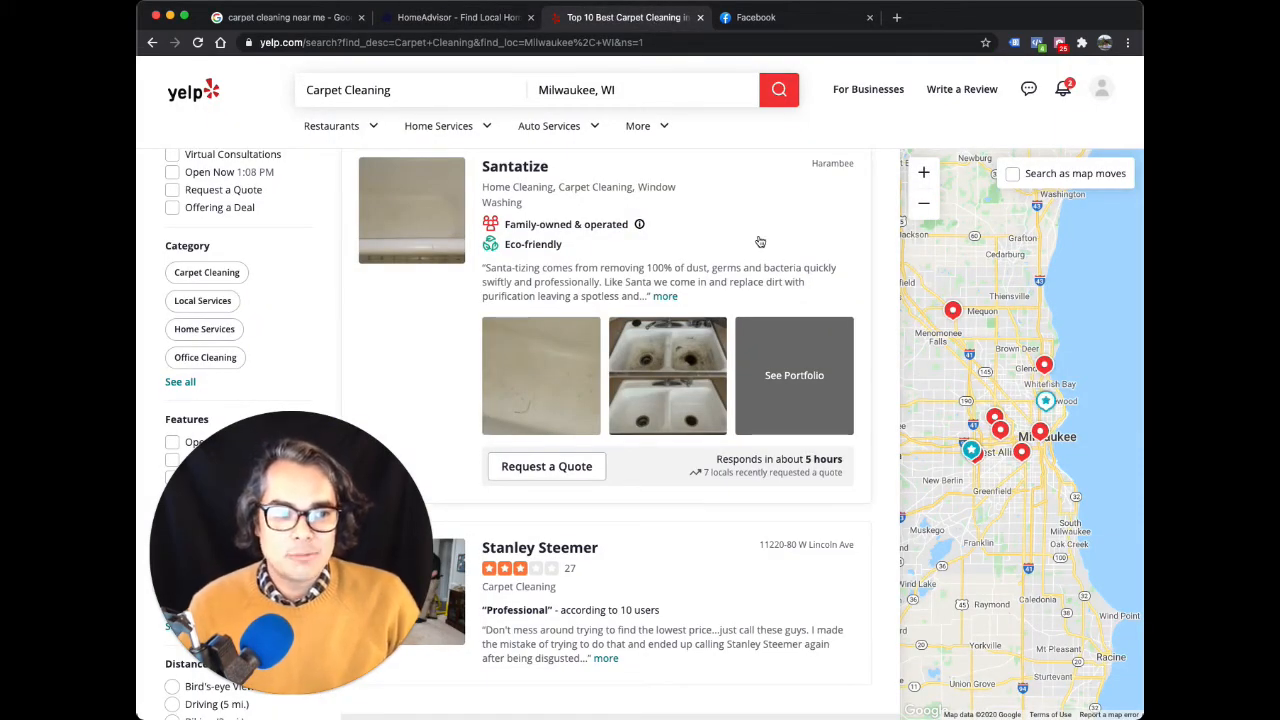
pyautogui.scroll(-3)
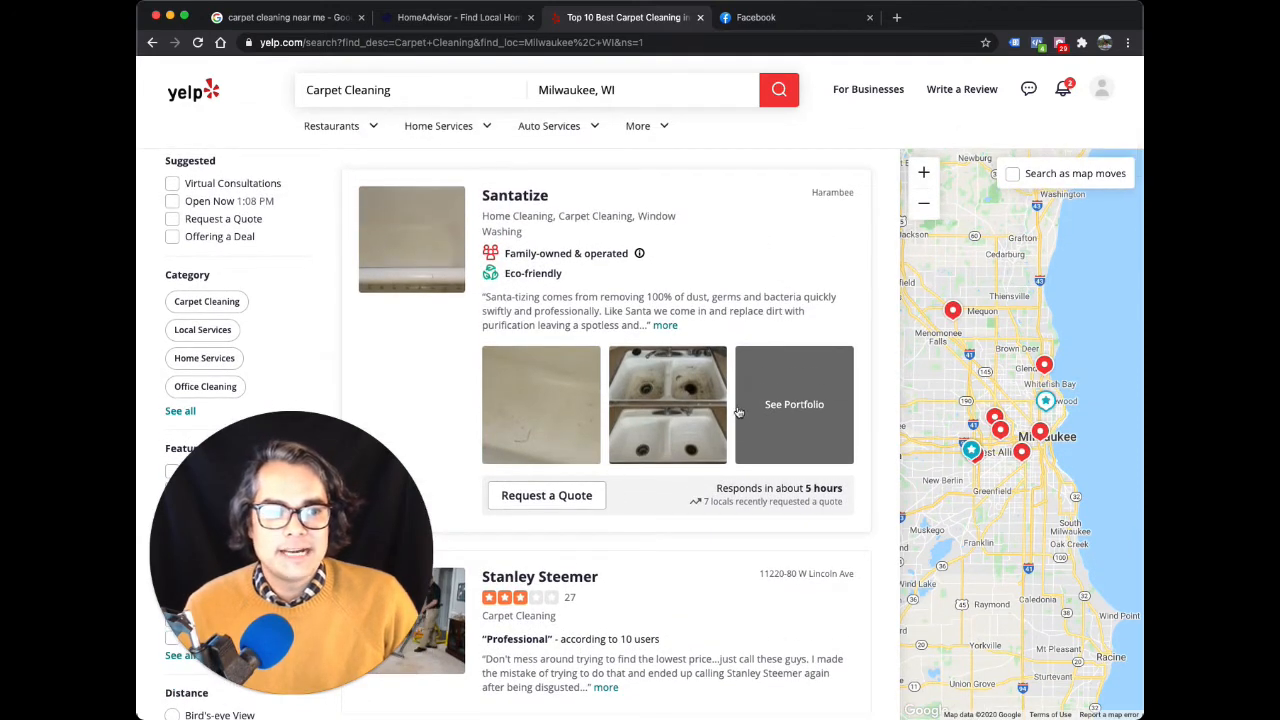
pyautogui.scroll(-3)
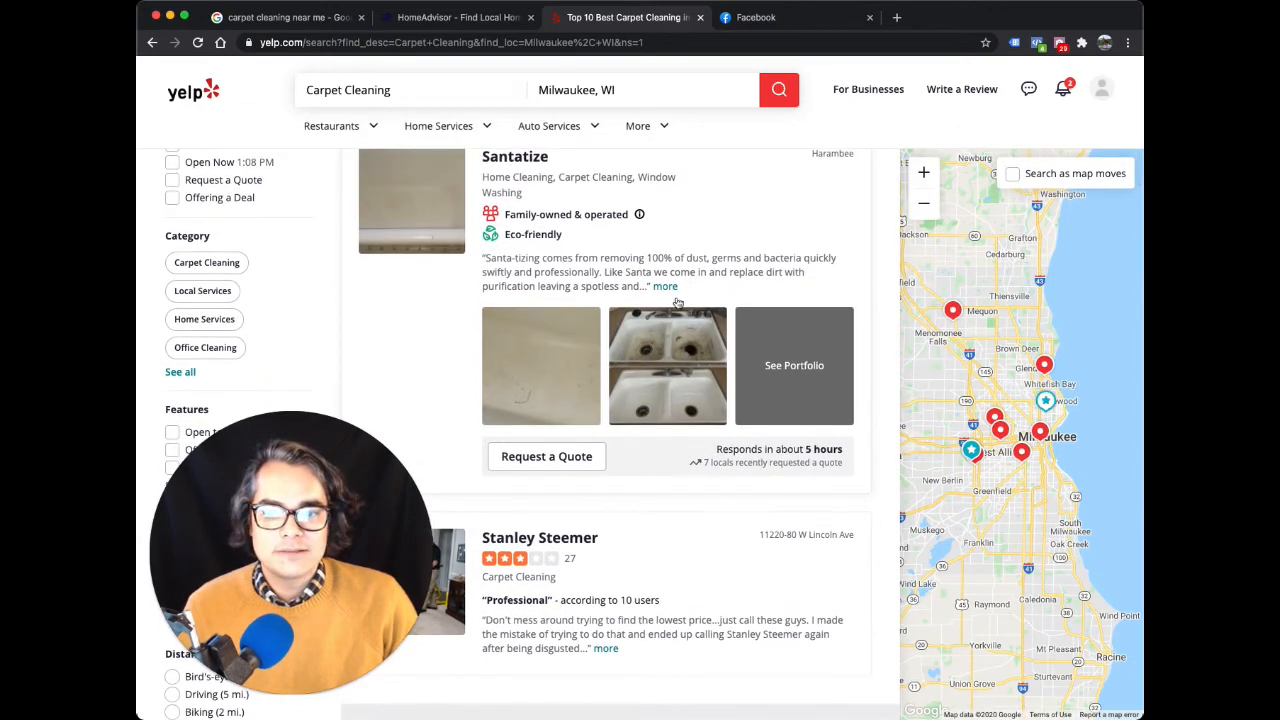
pyautogui.scroll(-3)
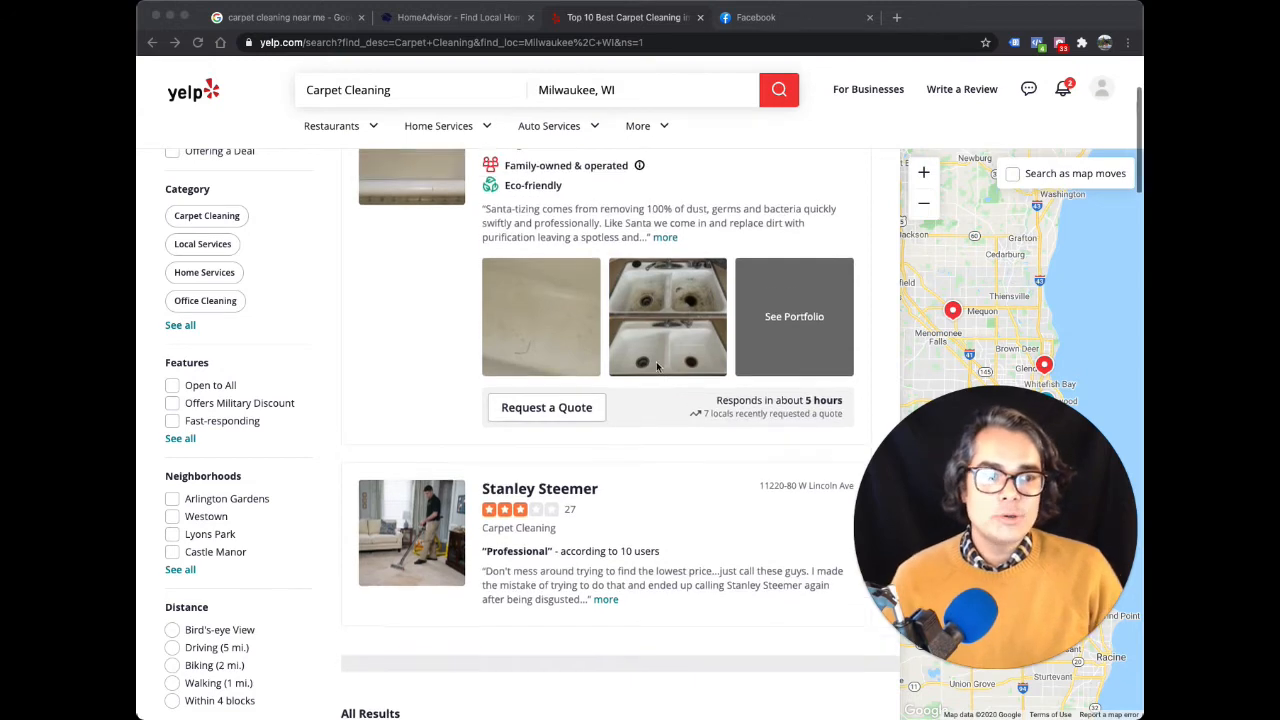
pyautogui.scroll(-3)
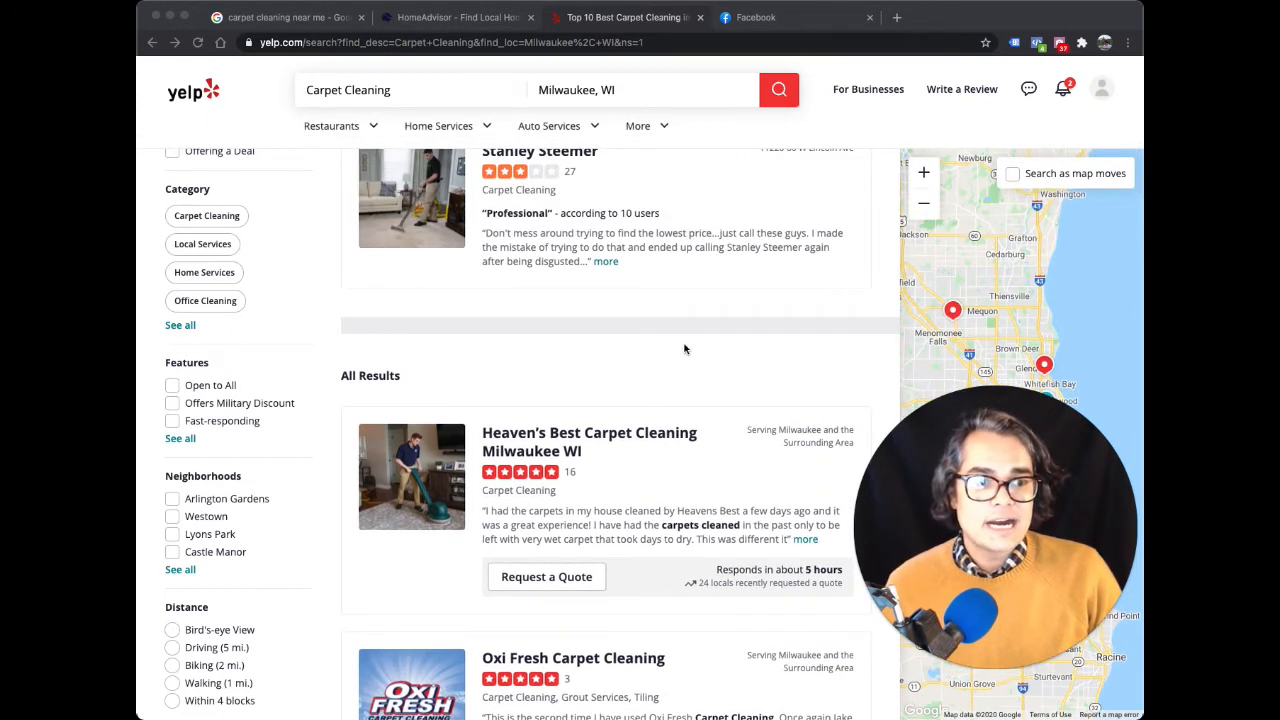
pyautogui.scroll(-3)
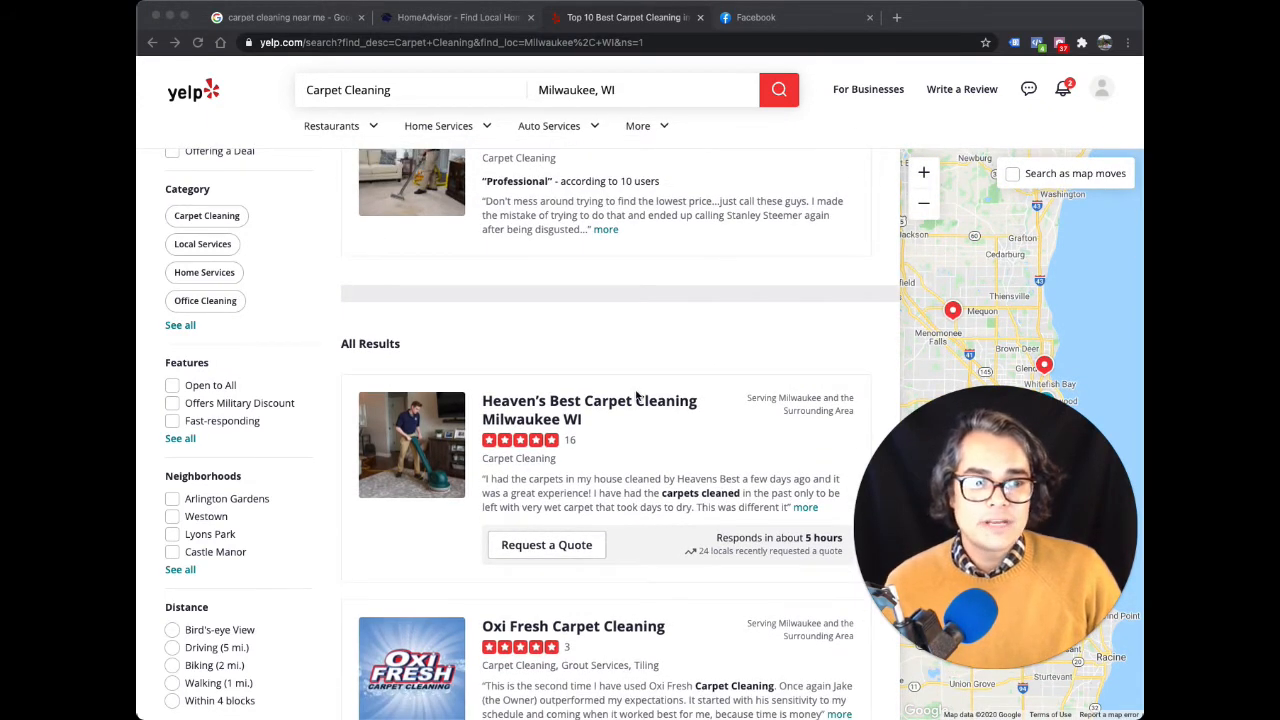
pyautogui.scroll(-3)
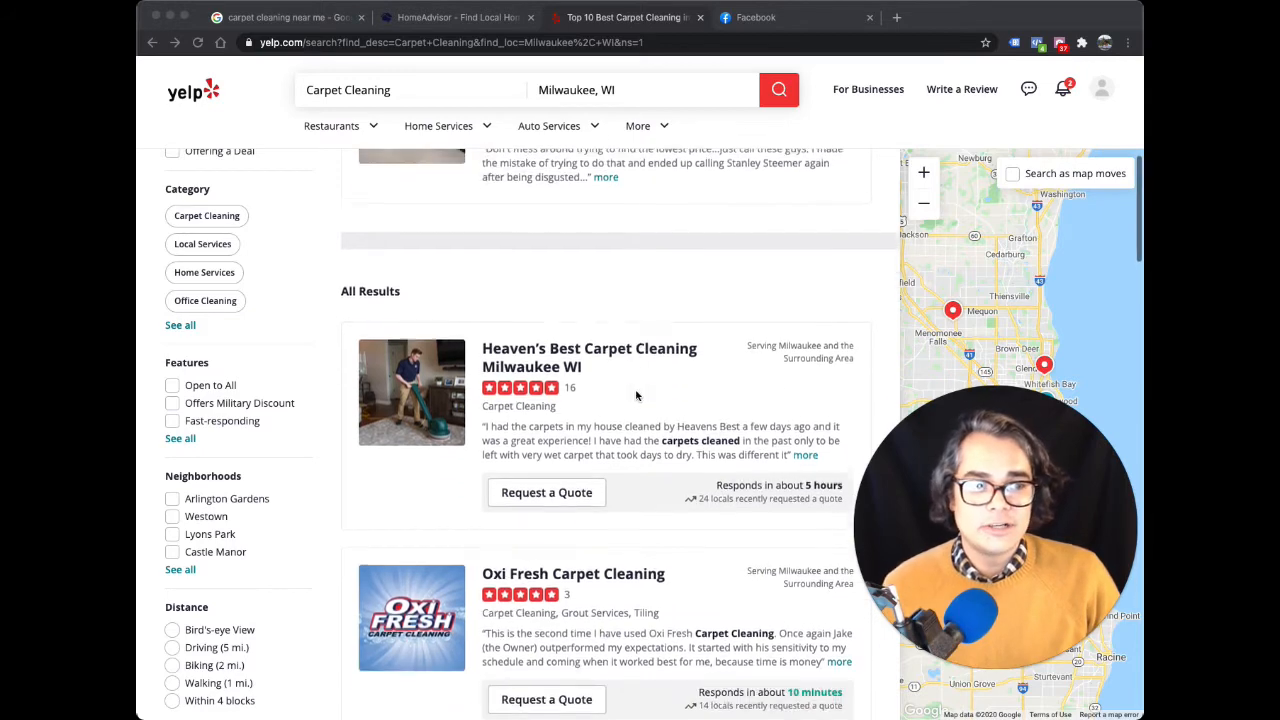
pyautogui.scroll(-3)
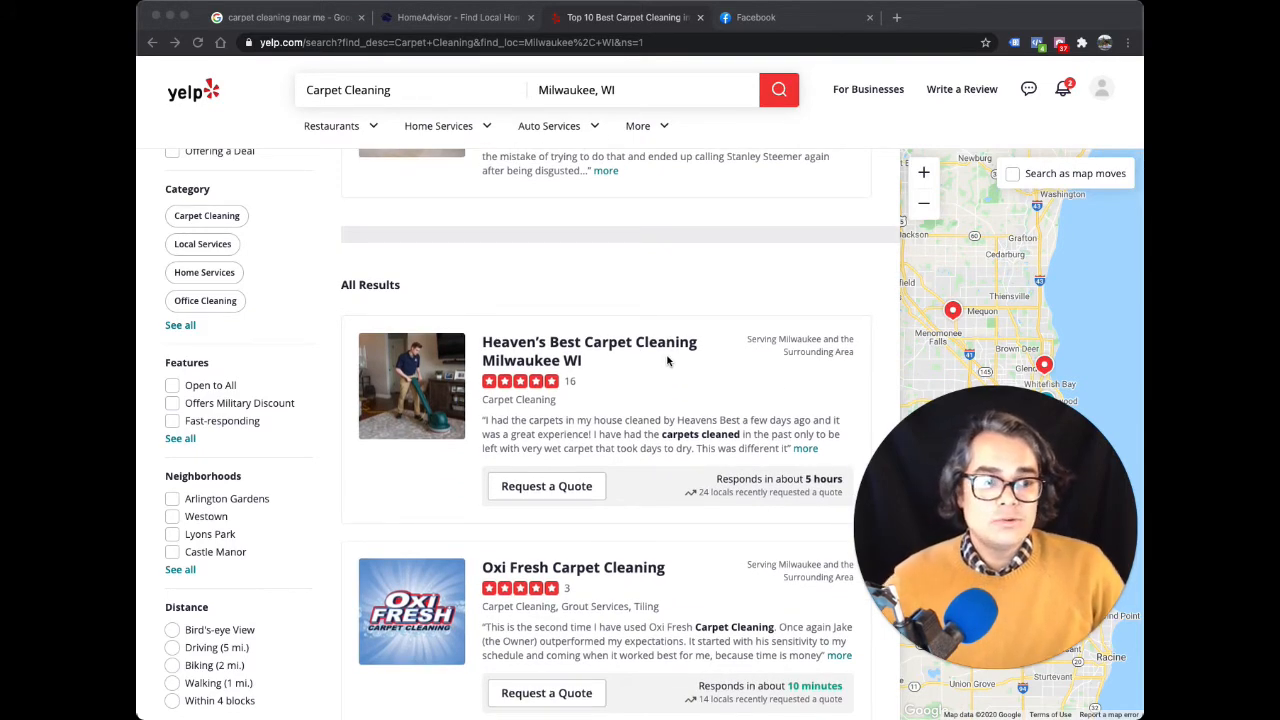
pyautogui.scroll(3)
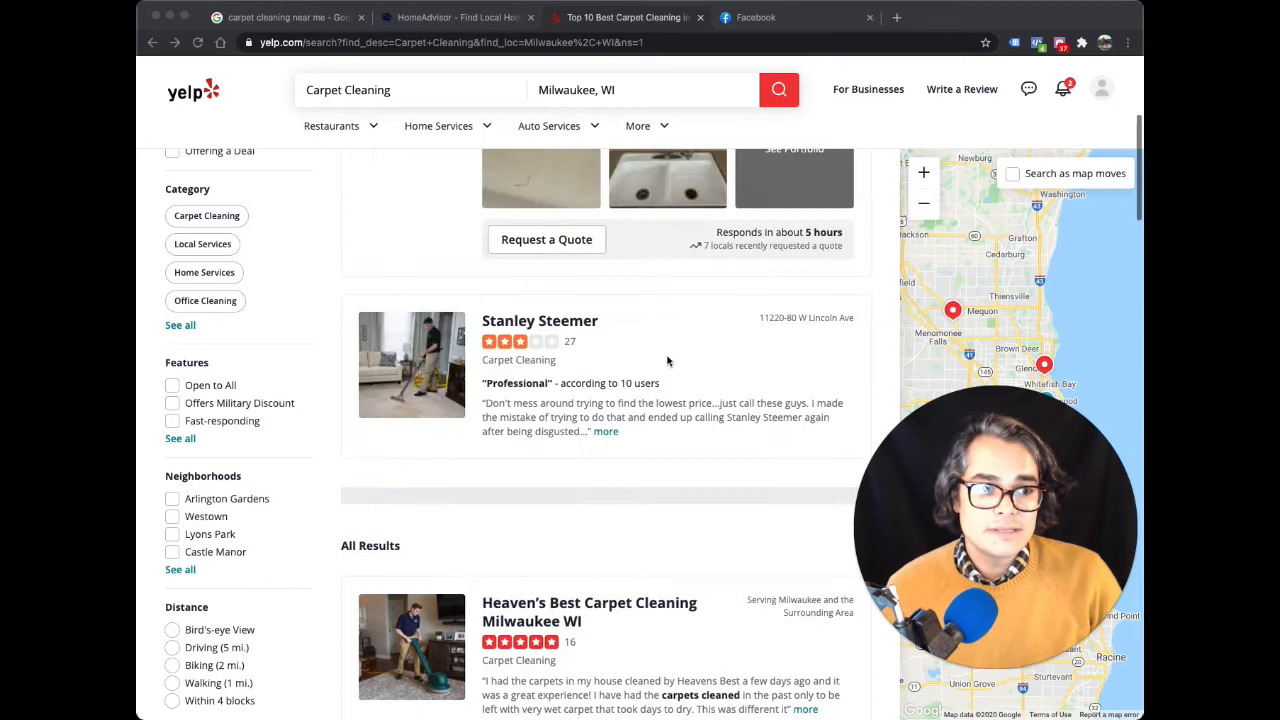
pyautogui.scroll(3)
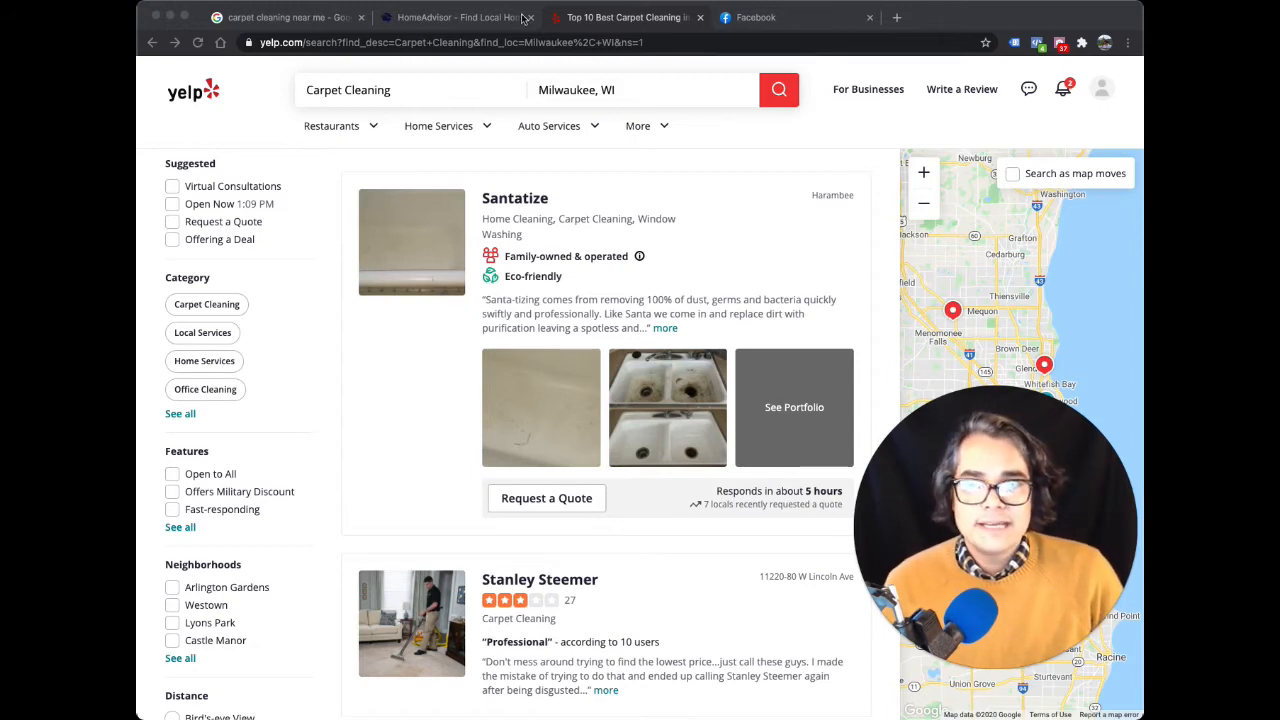
# Bring the HomeAdvisor homepage with its find-local-pros search box back on screen.
pyautogui.click(456, 16)
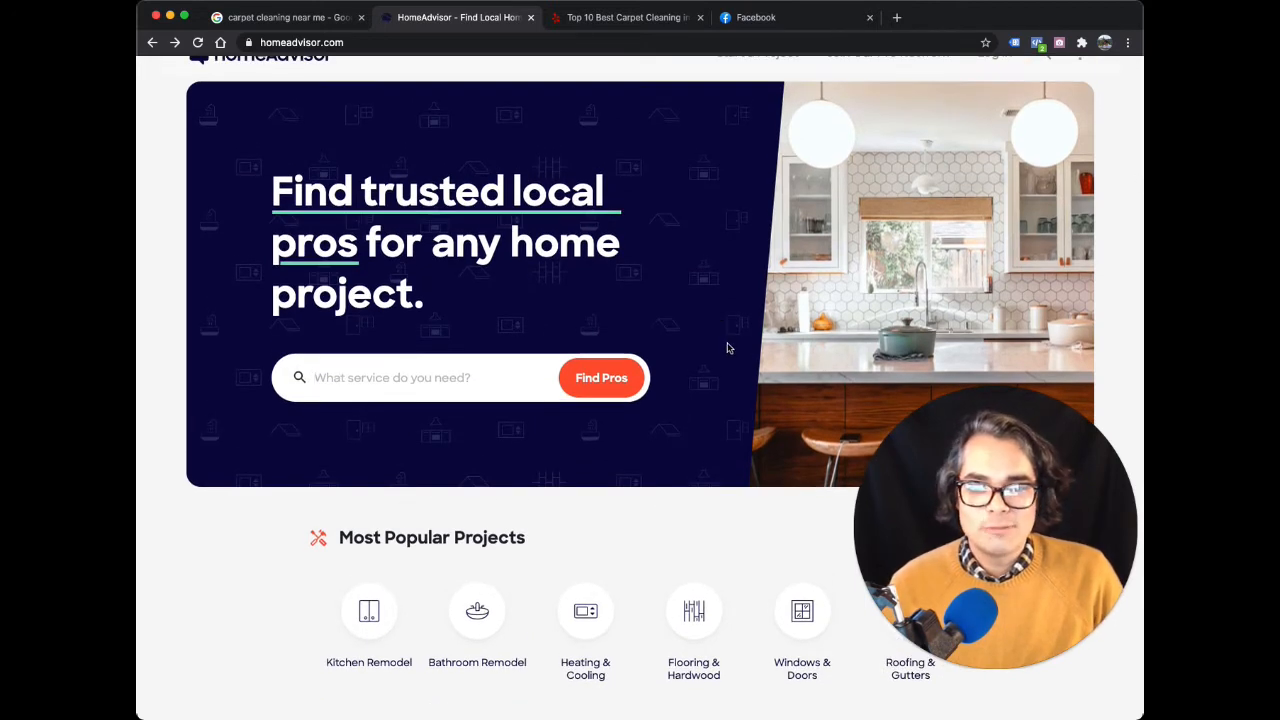
pyautogui.scroll(-3)
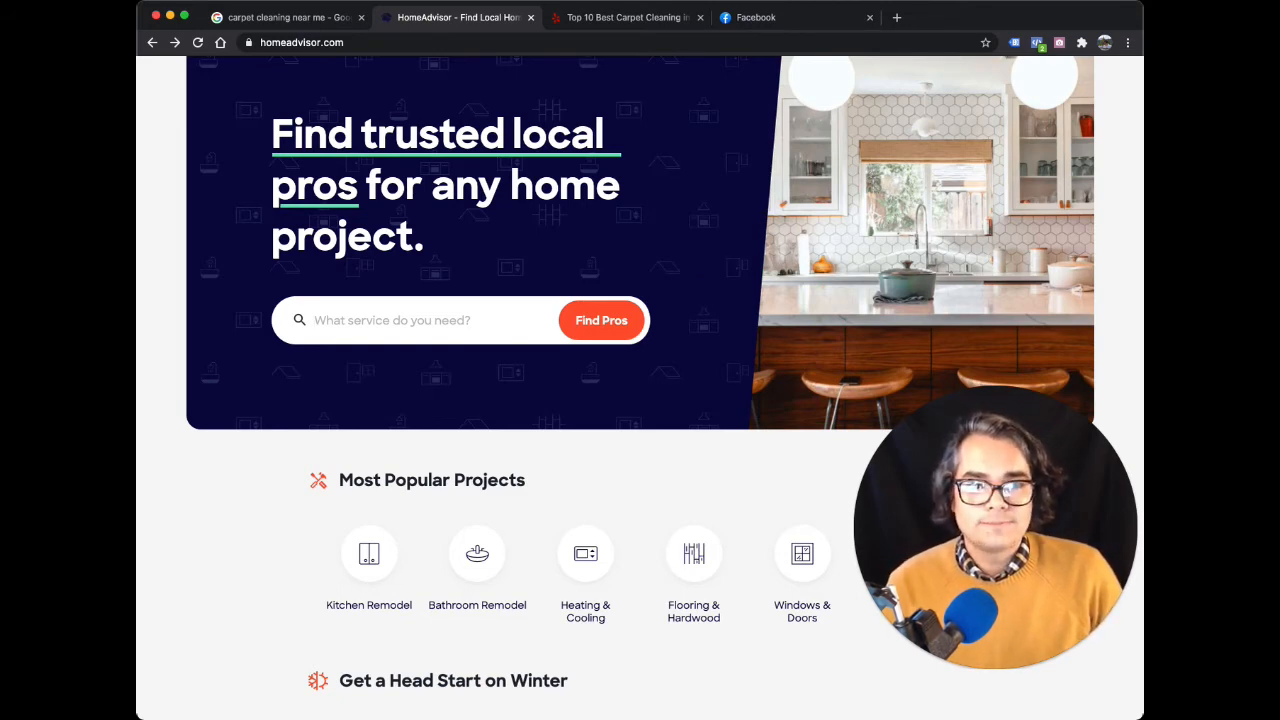
# Return to the Google 'carpet cleaning near me' results and scroll to the local map pack listings.
pyautogui.click(288, 16)
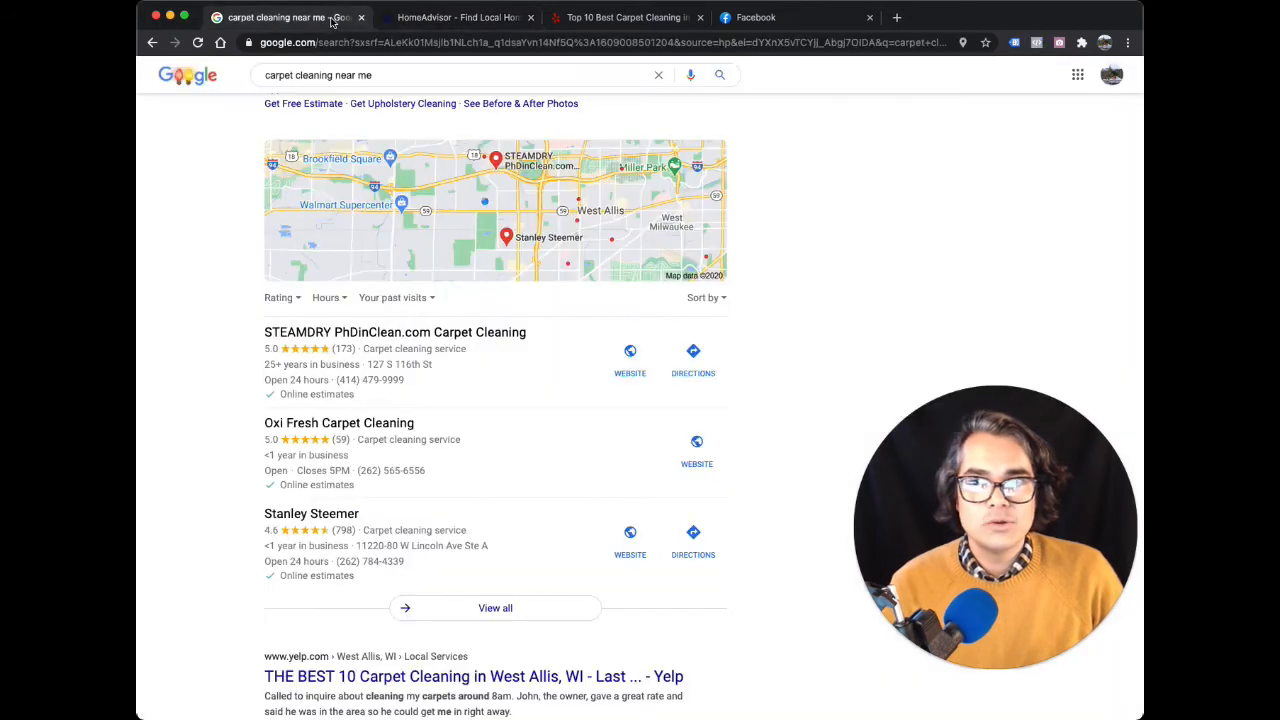
pyautogui.scroll(-3)
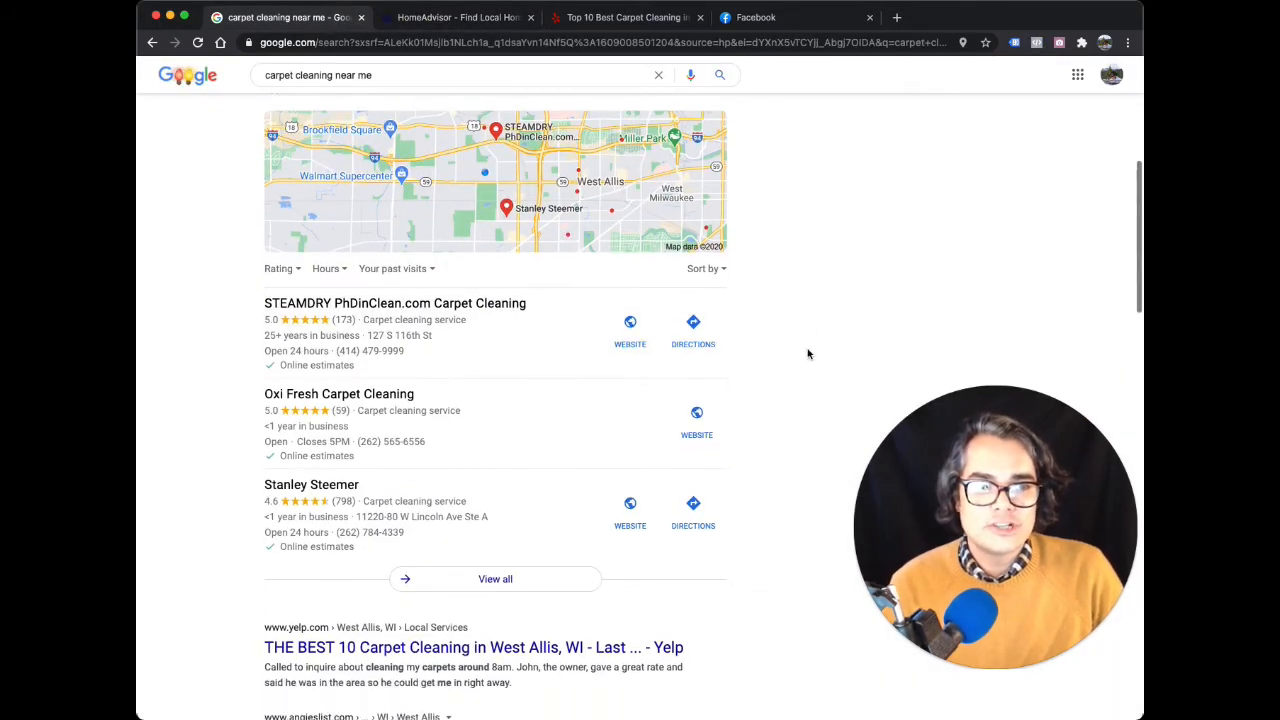
pyautogui.scroll(-3)
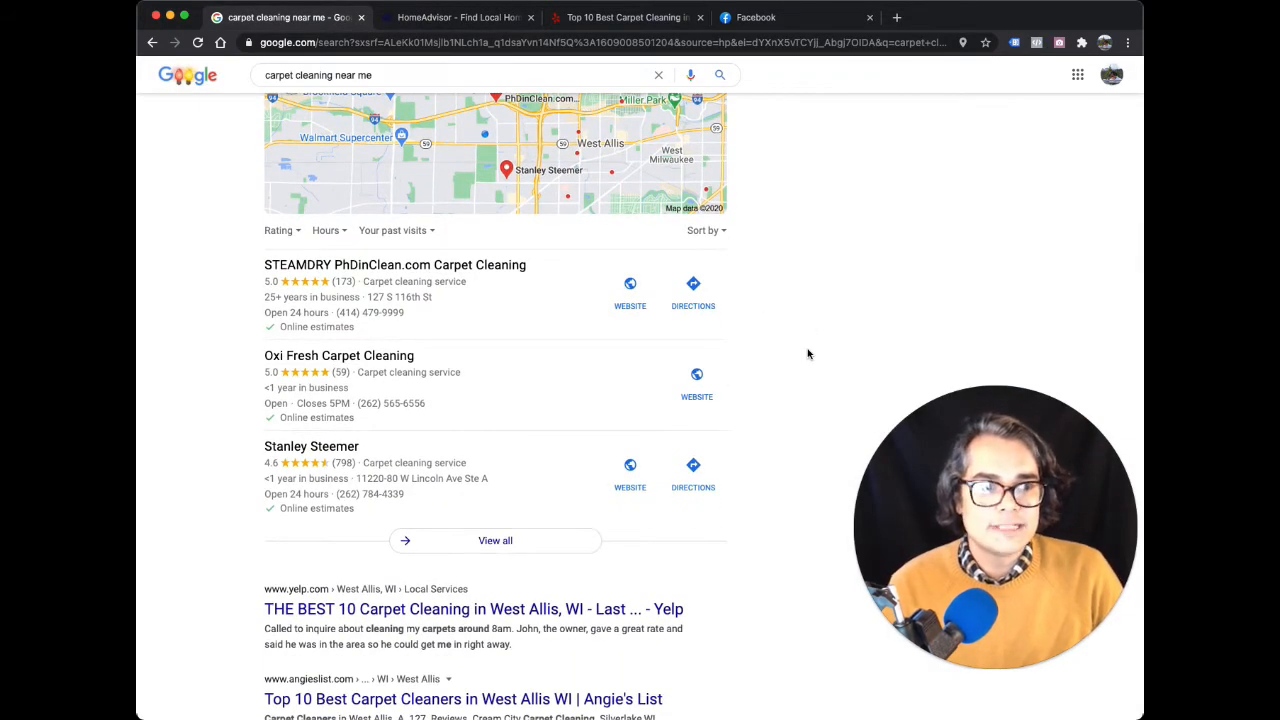
pyautogui.moveTo(340, 356)
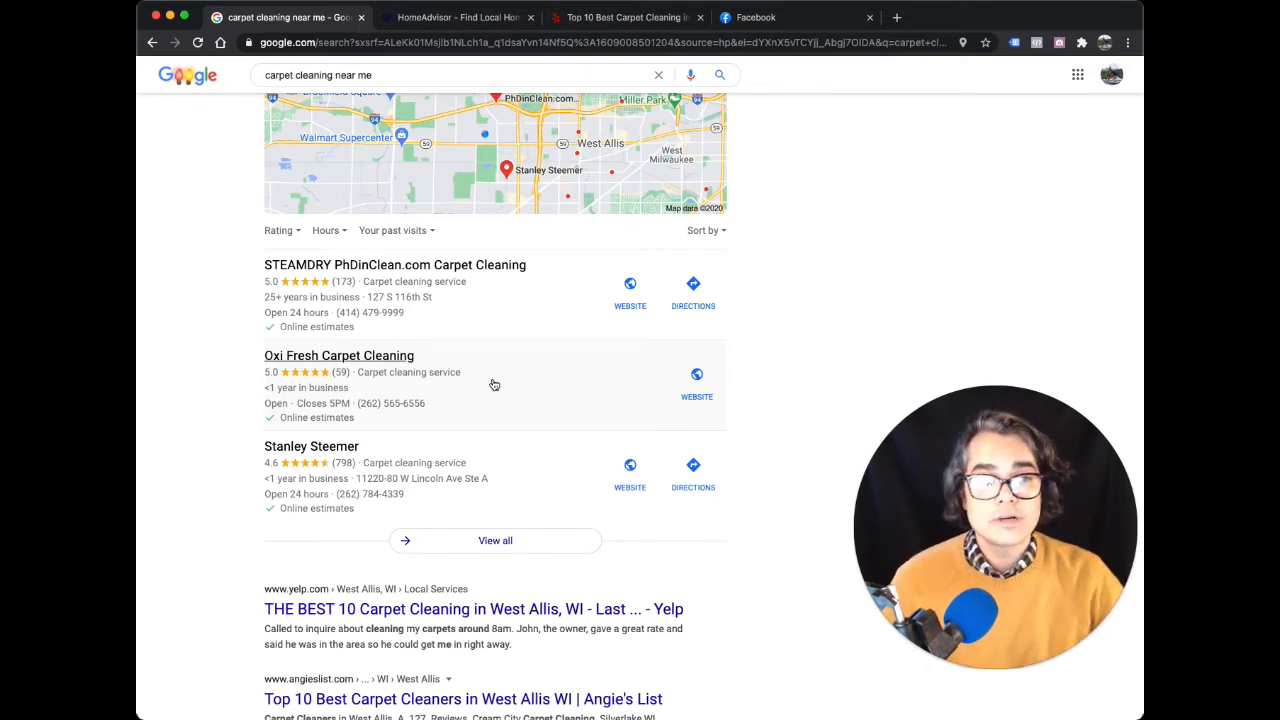
pyautogui.scroll(-3)
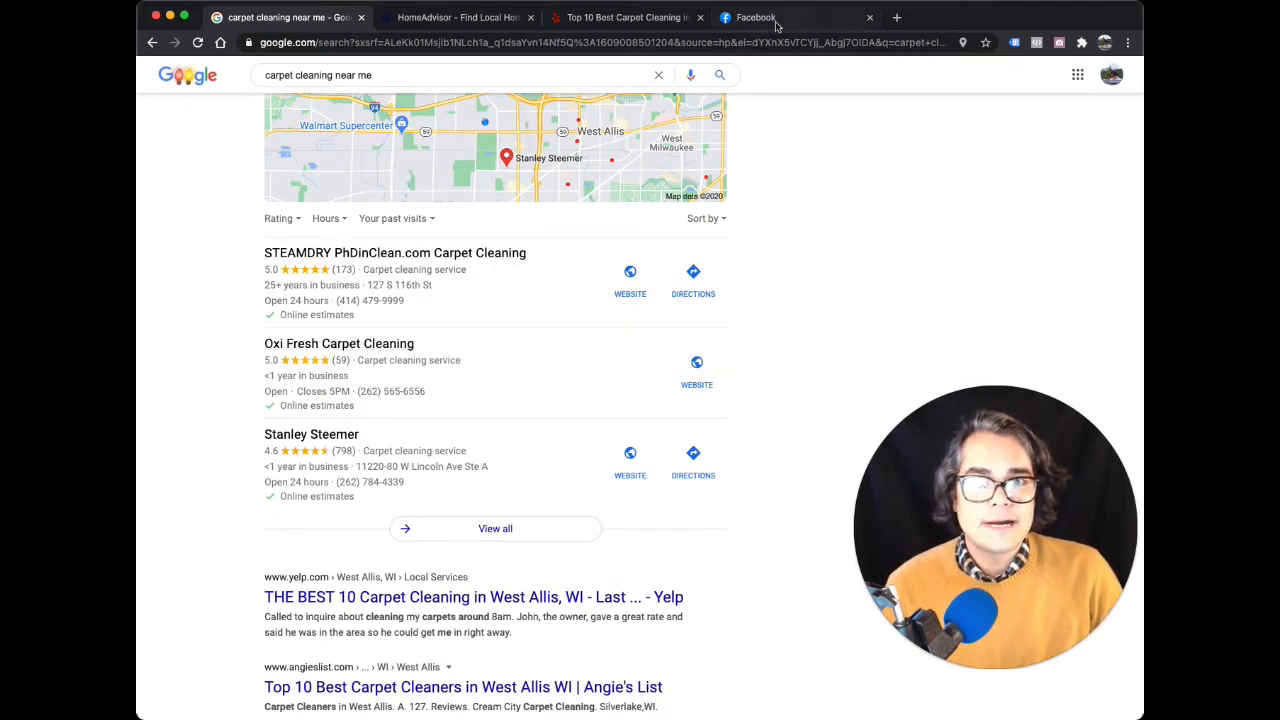
pyautogui.click(756, 16)
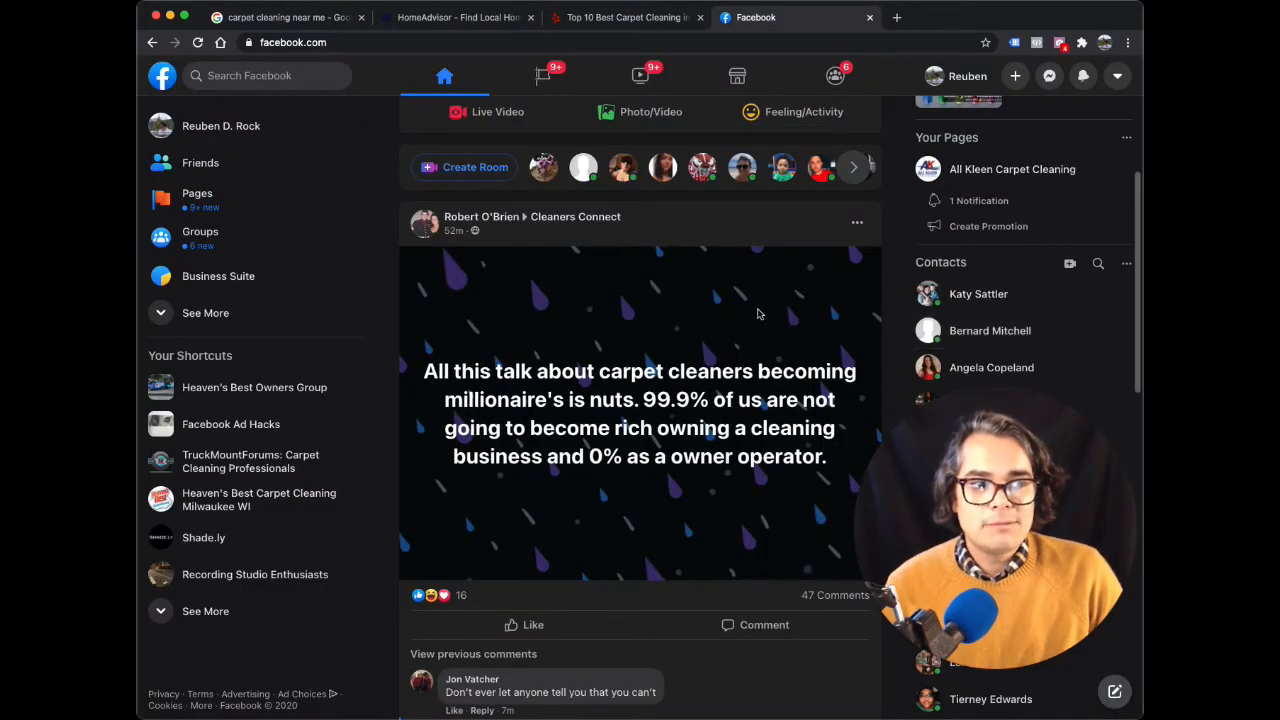
pyautogui.scroll(-3)
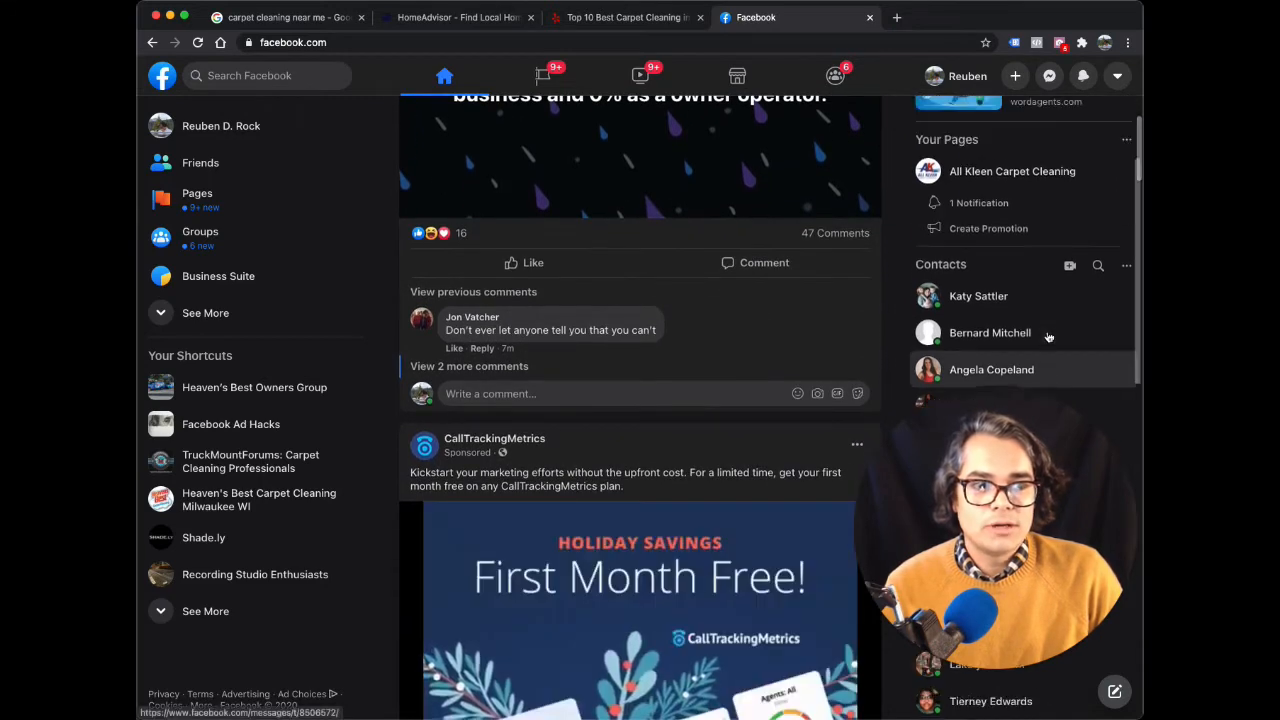
pyautogui.scroll(-3)
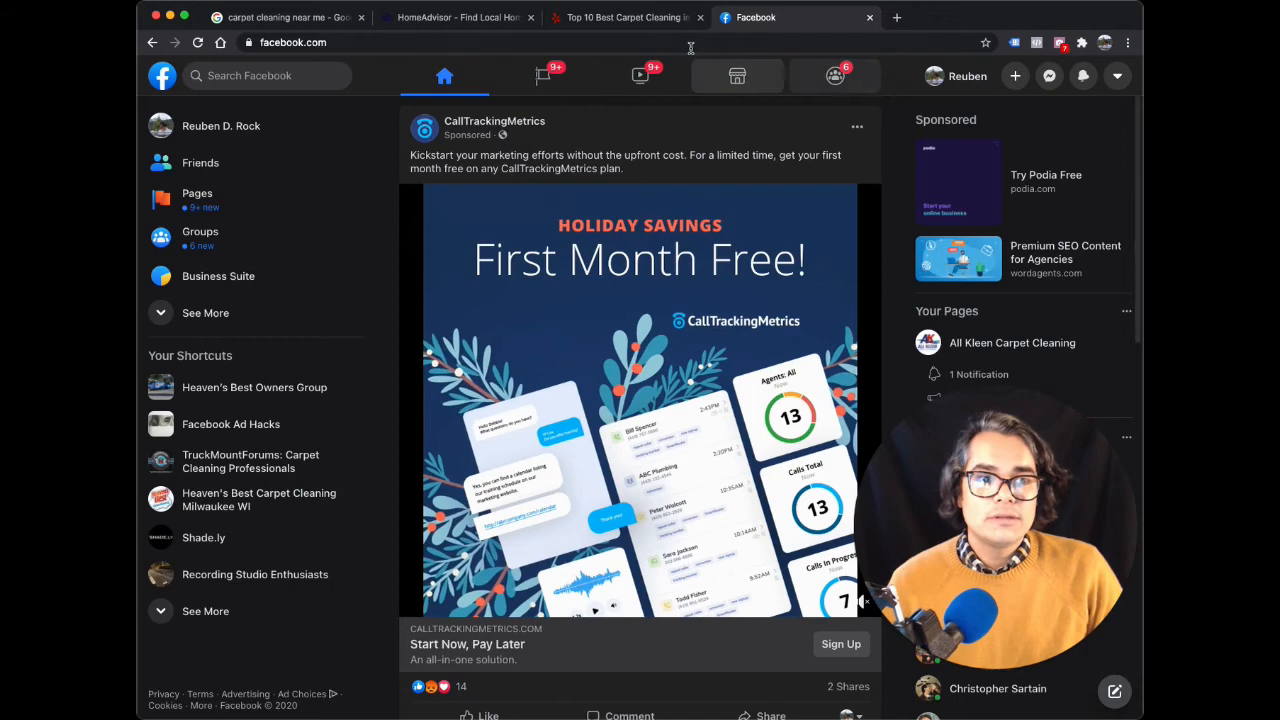
pyautogui.click(290, 16)
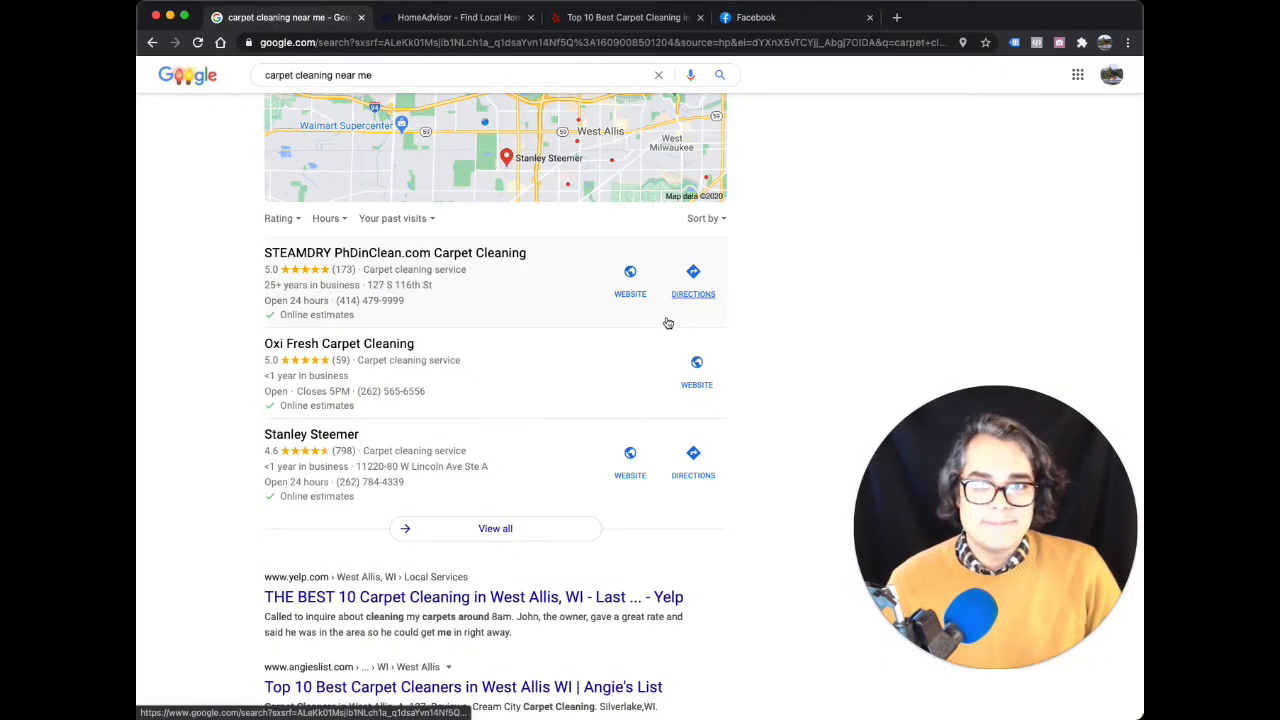